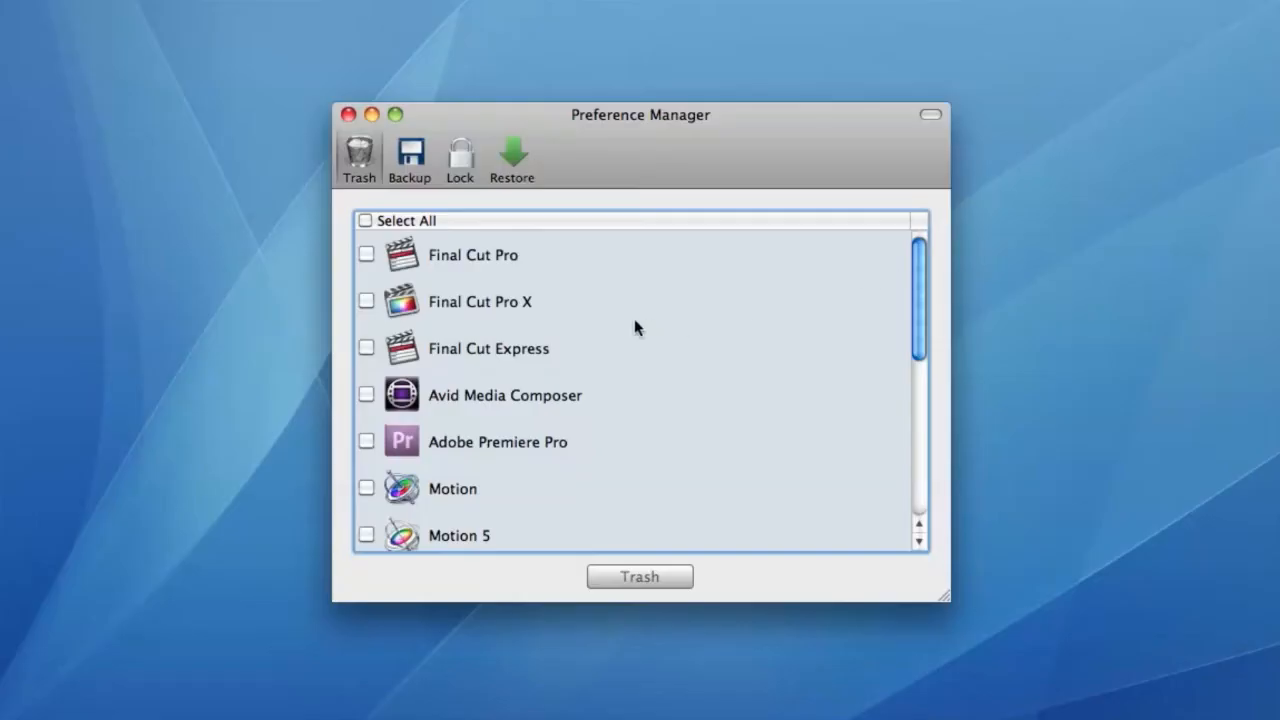
Trash the Final Cut Pro X, Premiere Pro, Motion and Motion 5 preferences, authorizing with the password
{"action": "left_click", "coordinate": [366, 302]}
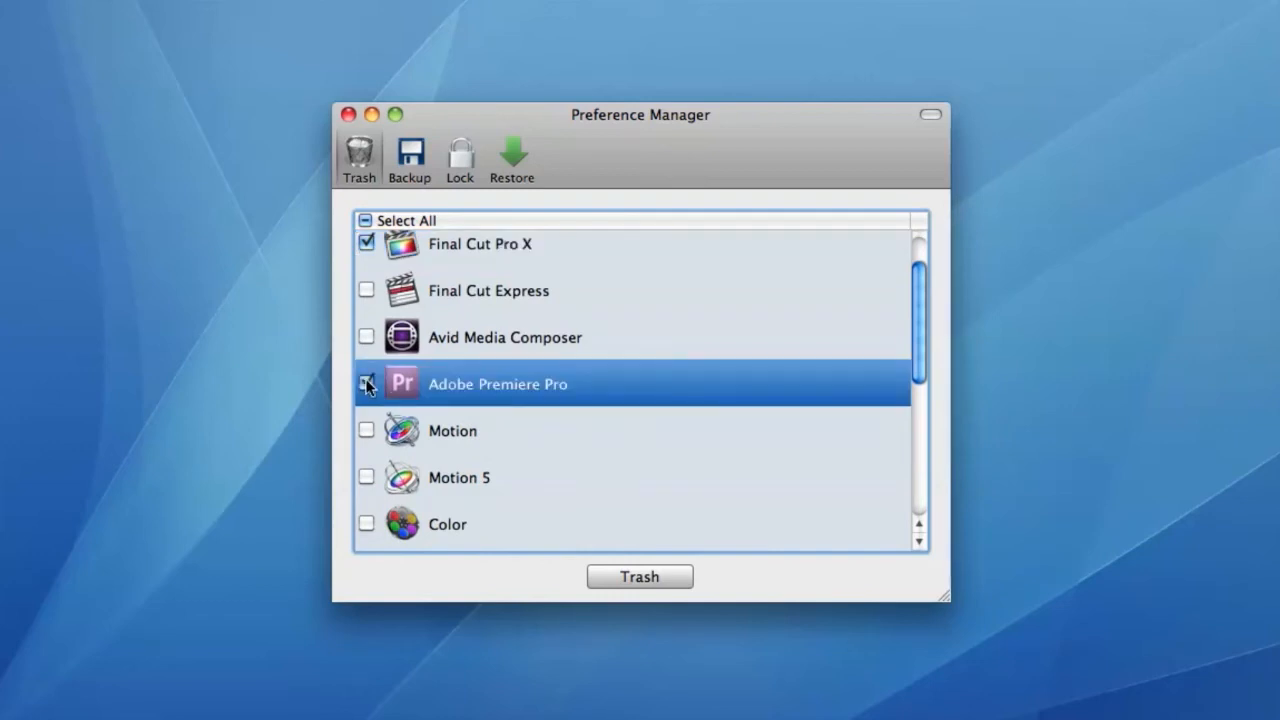
{"action": "left_click", "coordinate": [366, 430]}
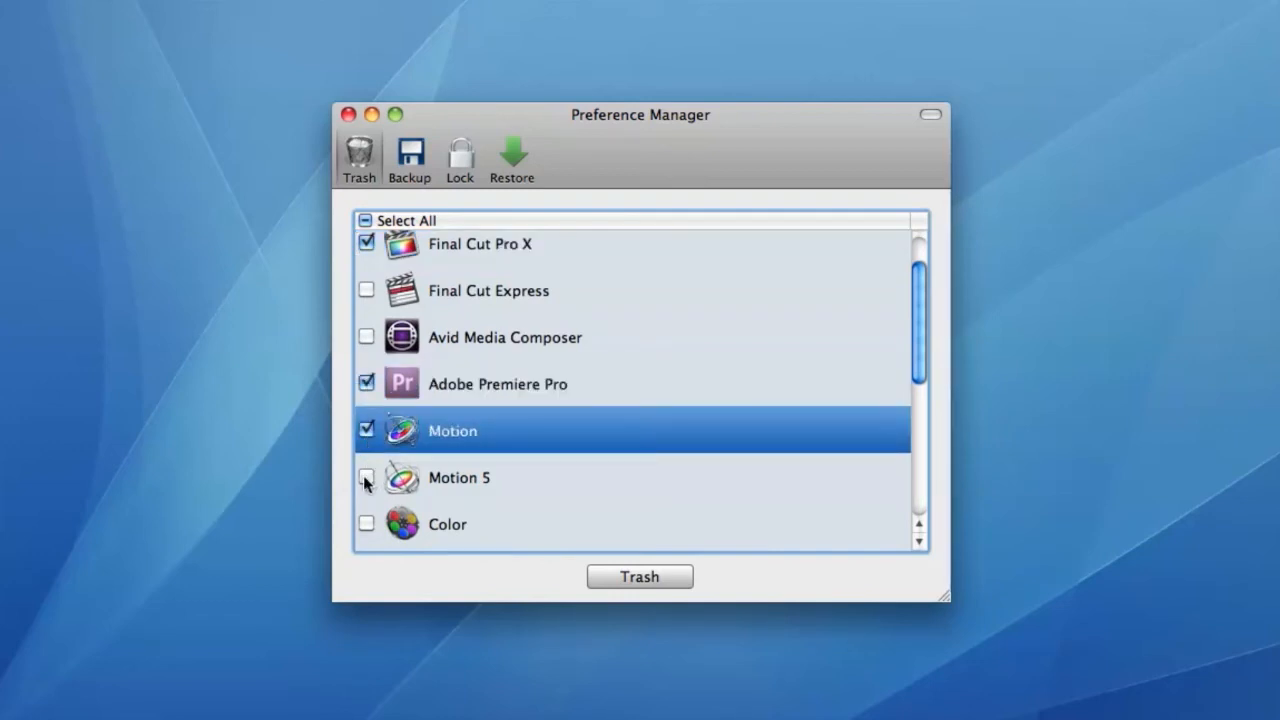
{"action": "left_click", "coordinate": [366, 477]}
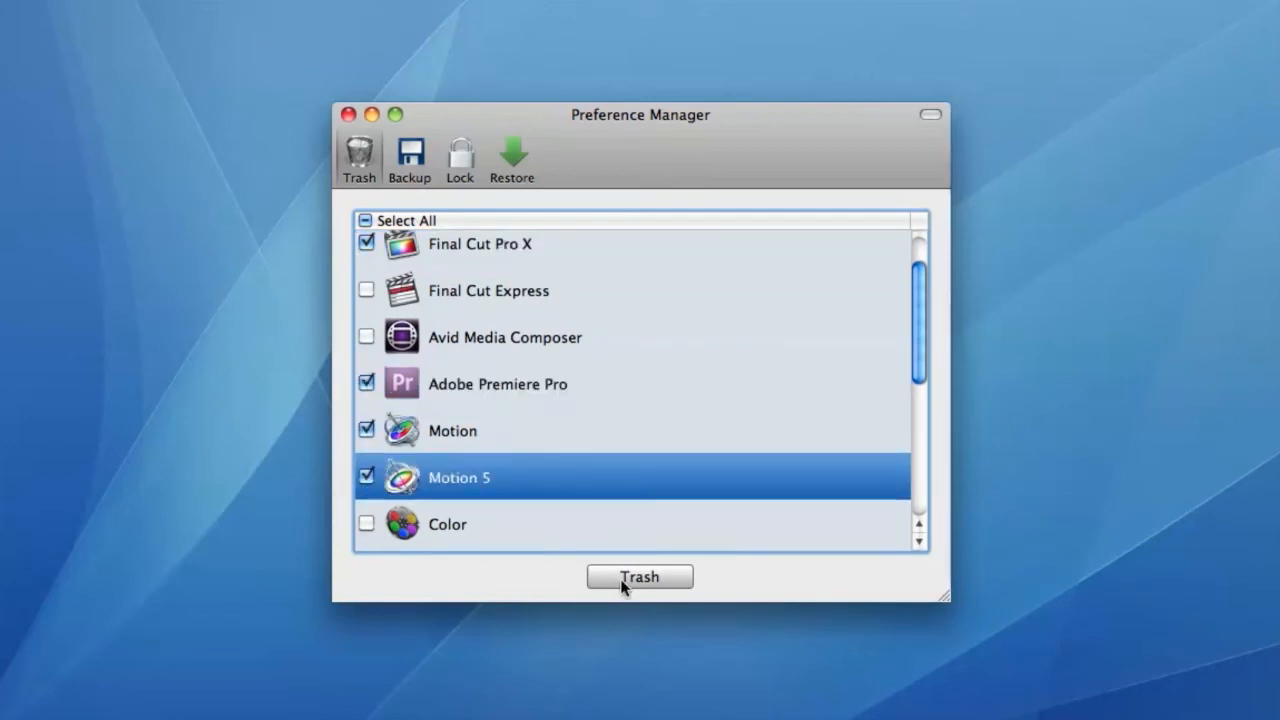
{"action": "left_click", "coordinate": [639, 577]}
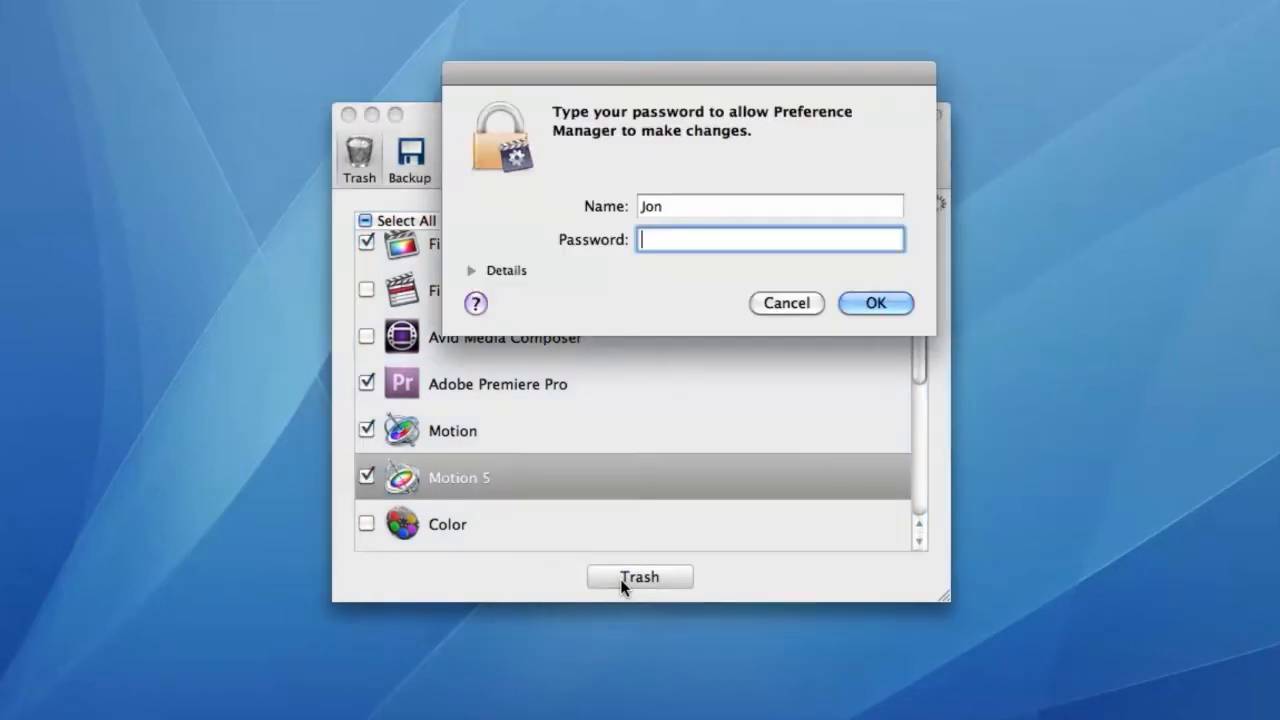
{"action": "type", "text": "password"}
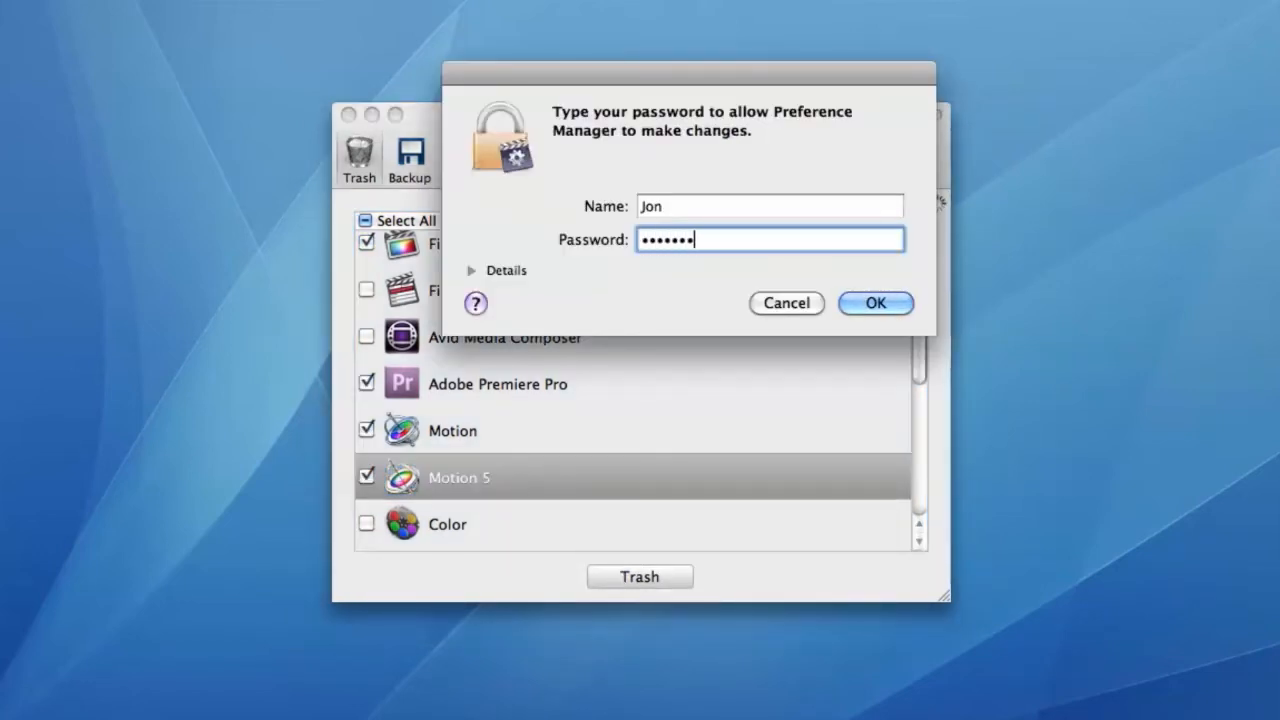
{"action": "left_click", "coordinate": [875, 303]}
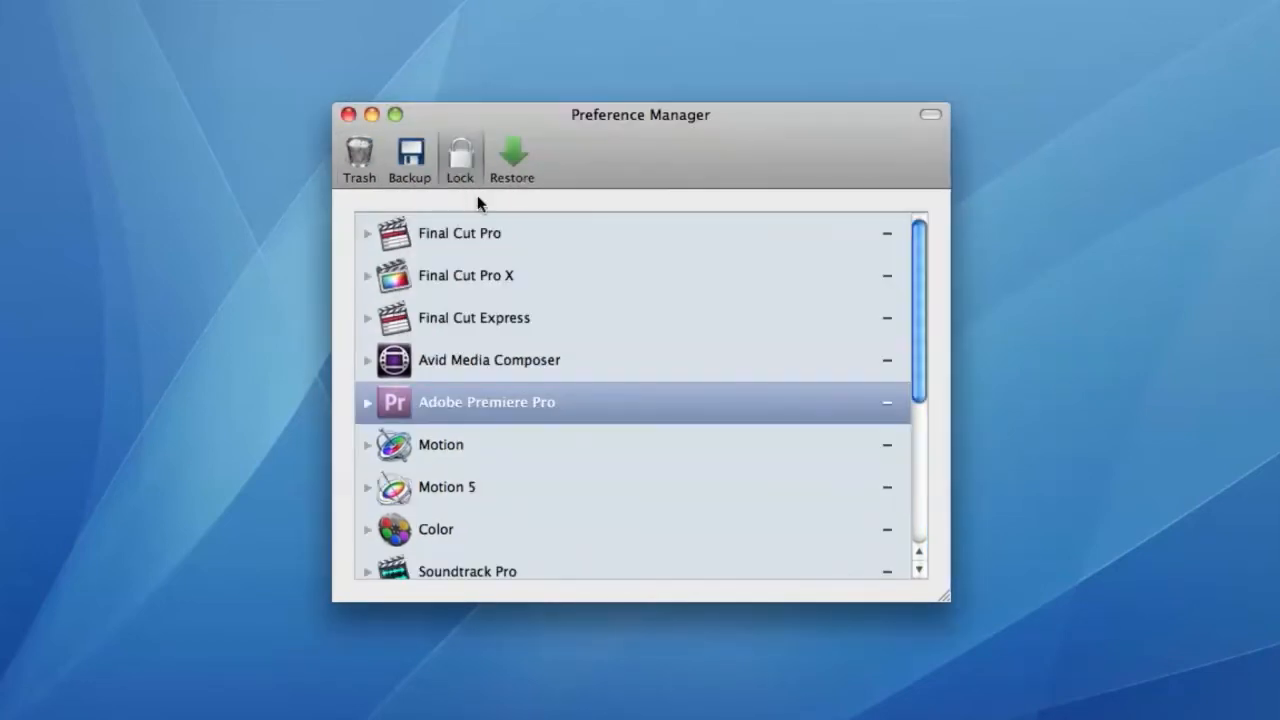
Lock the Final Cut Pro and Adobe Premiere Pro preferences, expand Final Cut Pro, and switch to Backup
{"action": "left_click", "coordinate": [462, 233]}
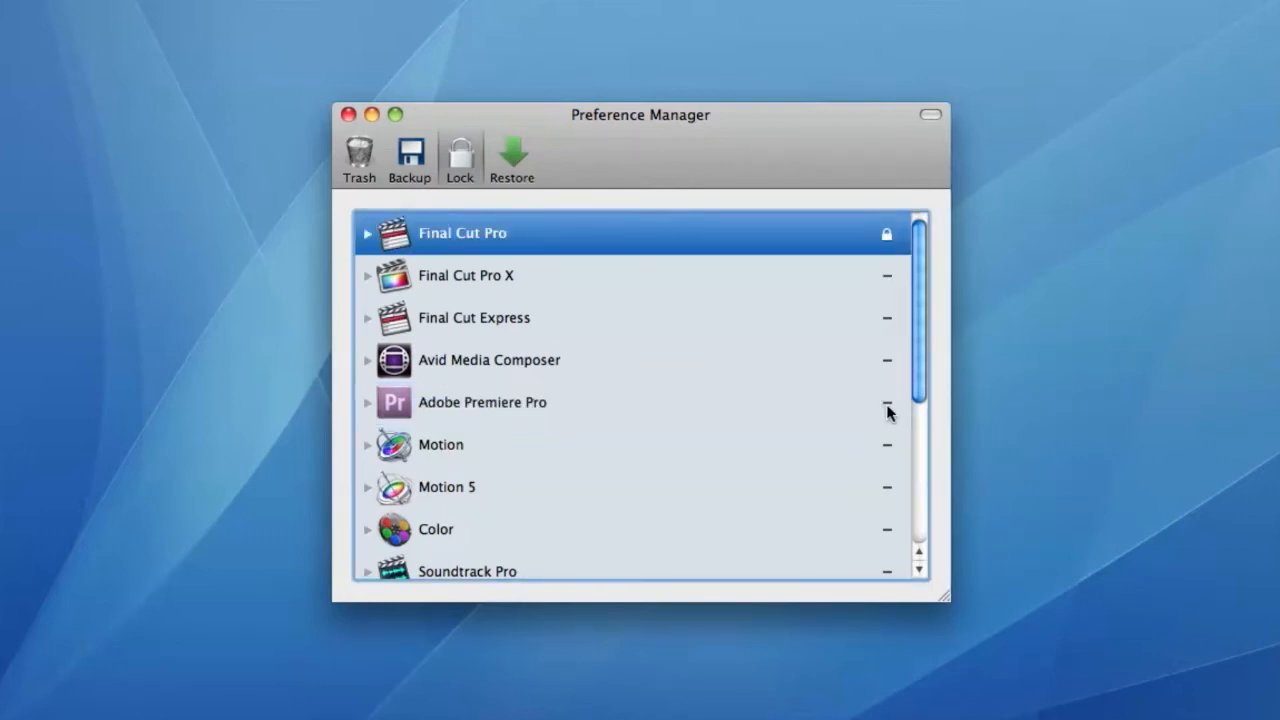
{"action": "left_click", "coordinate": [483, 402]}
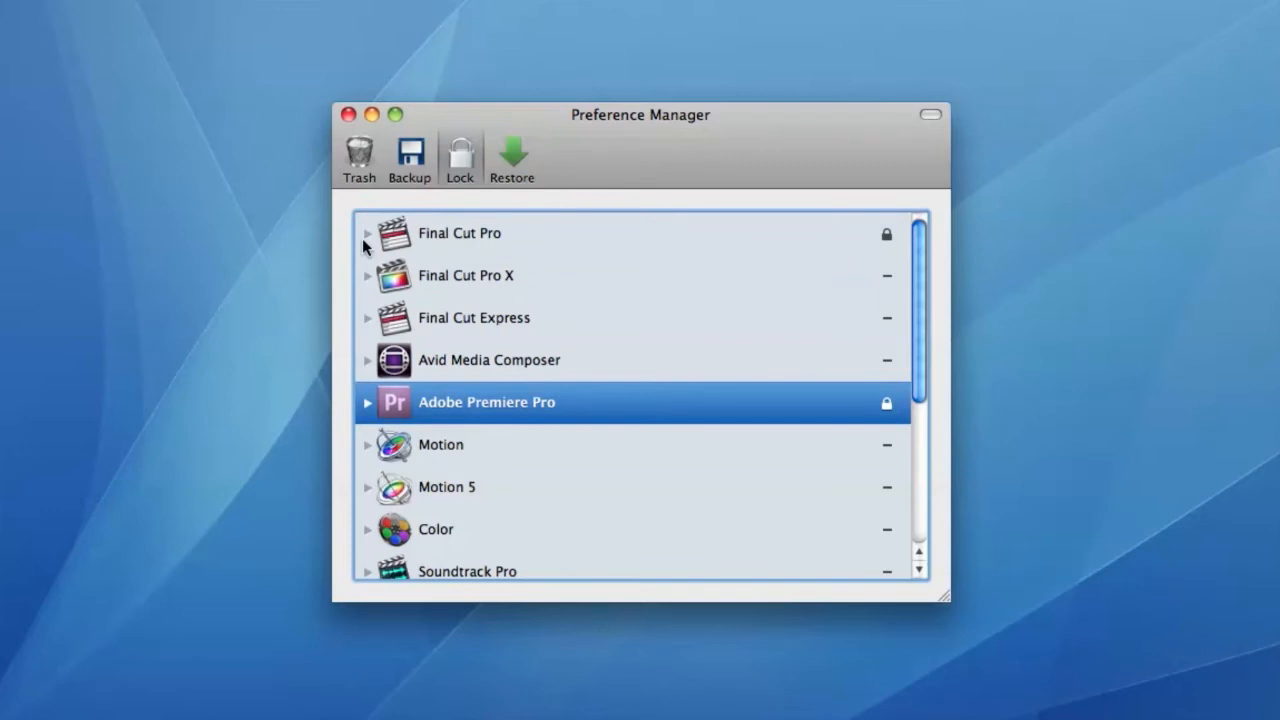
{"action": "left_click", "coordinate": [368, 233]}
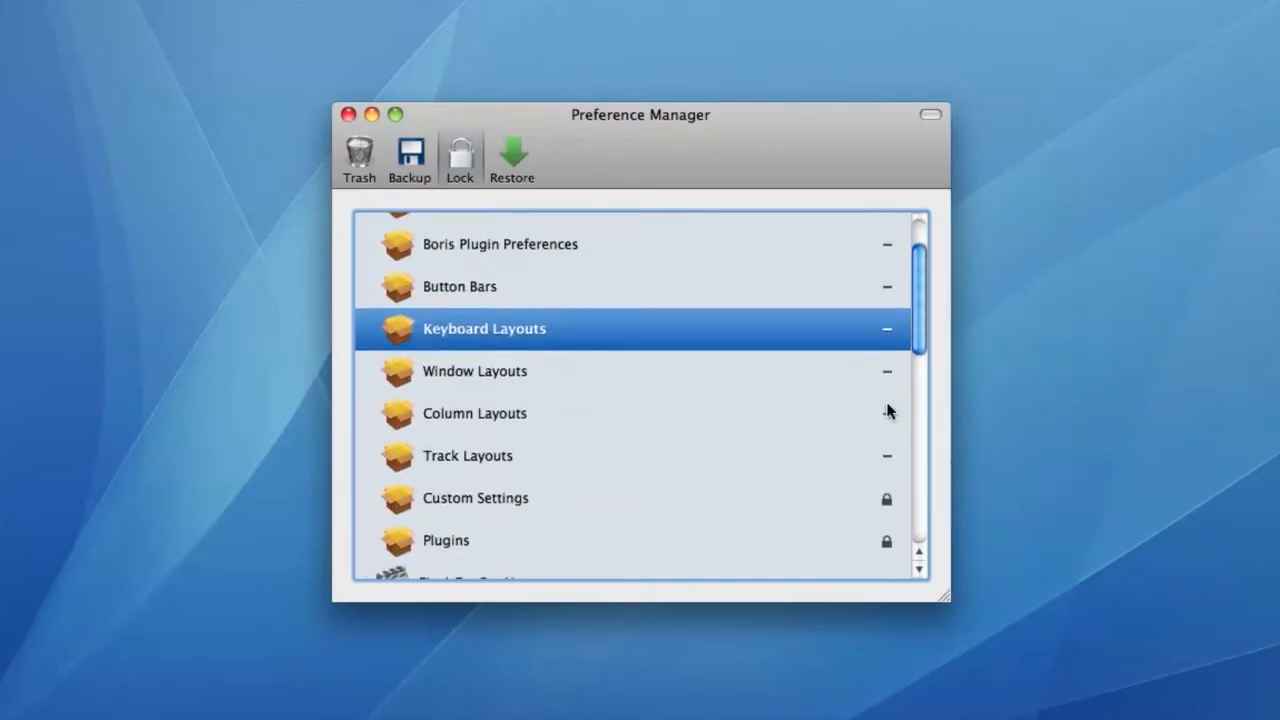
{"action": "left_click", "coordinate": [409, 158]}
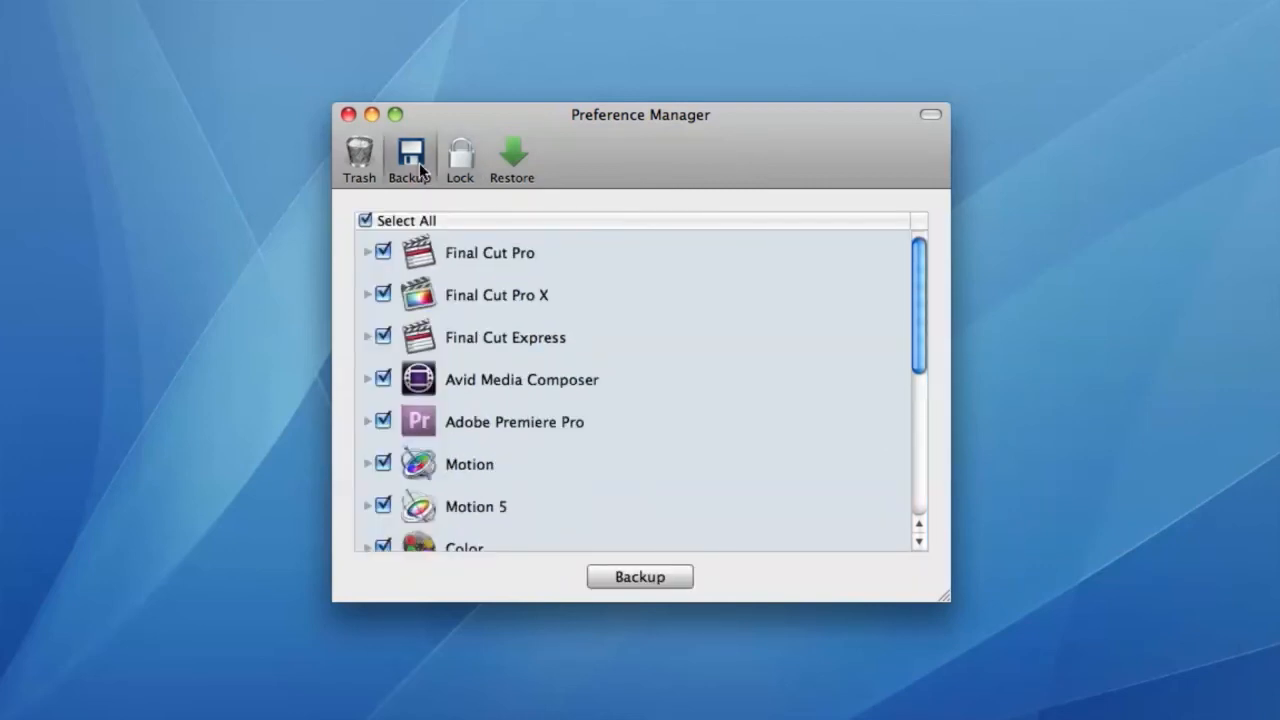
{"action": "mouse_move", "coordinate": [632, 549]}
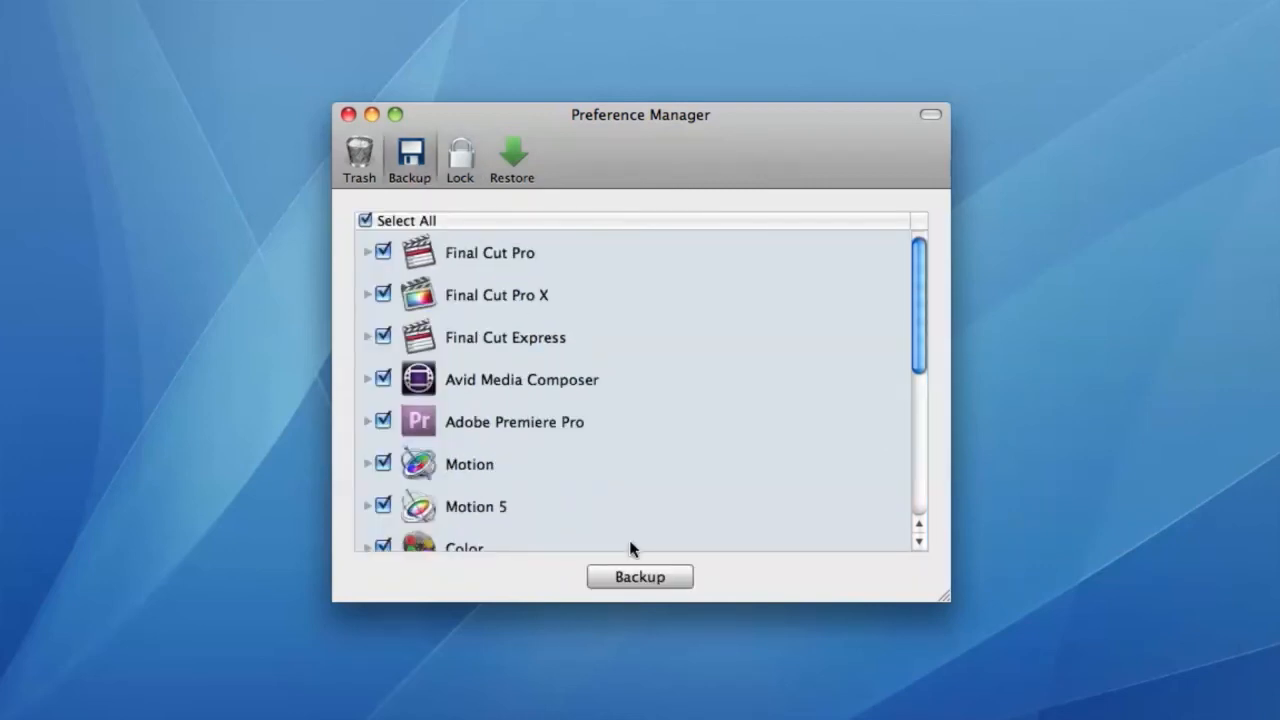
Back up every checked application's preferences under the name 'My Saved Preferences'
{"action": "left_click", "coordinate": [639, 576]}
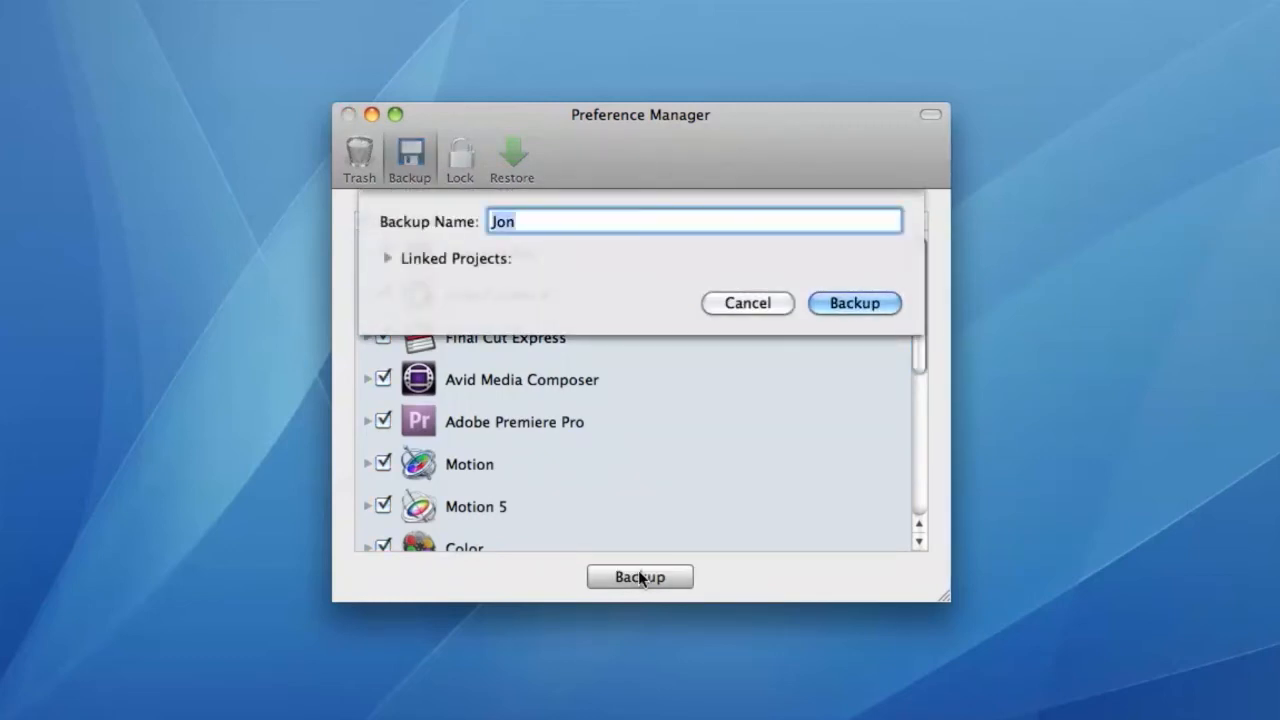
{"action": "type", "text": "My Saved Pr"}
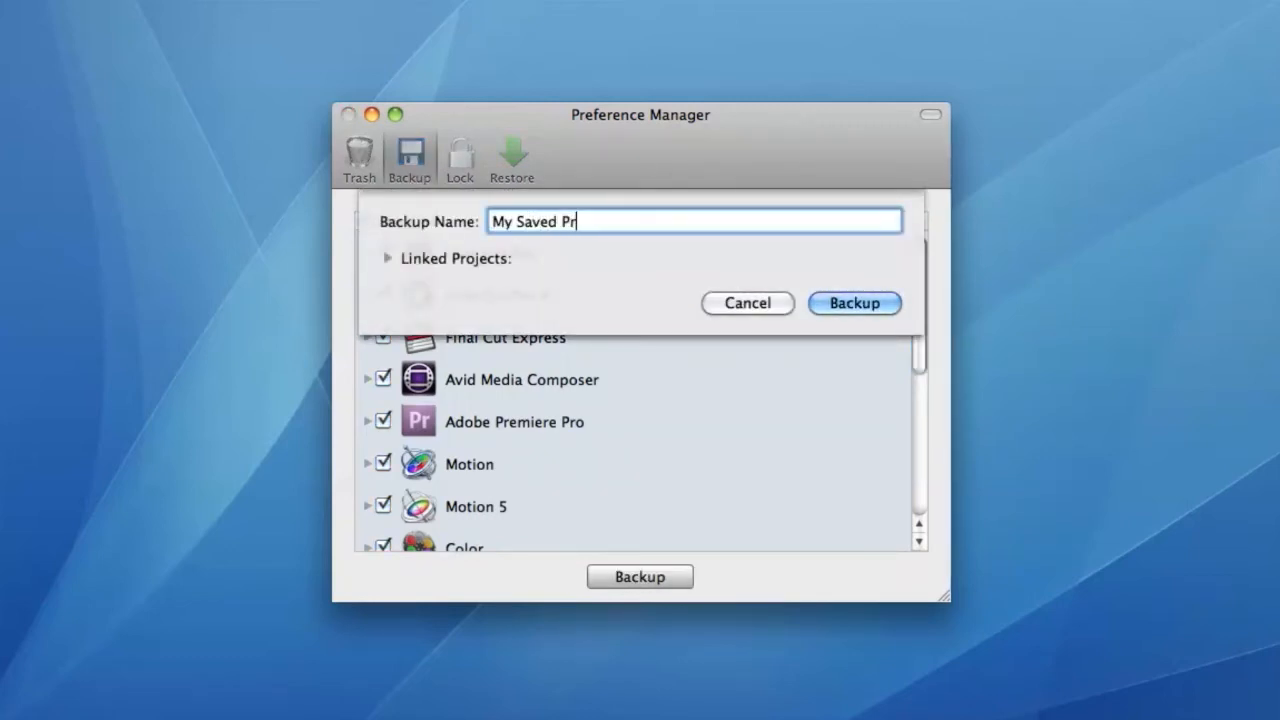
{"action": "type", "text": "eferences"}
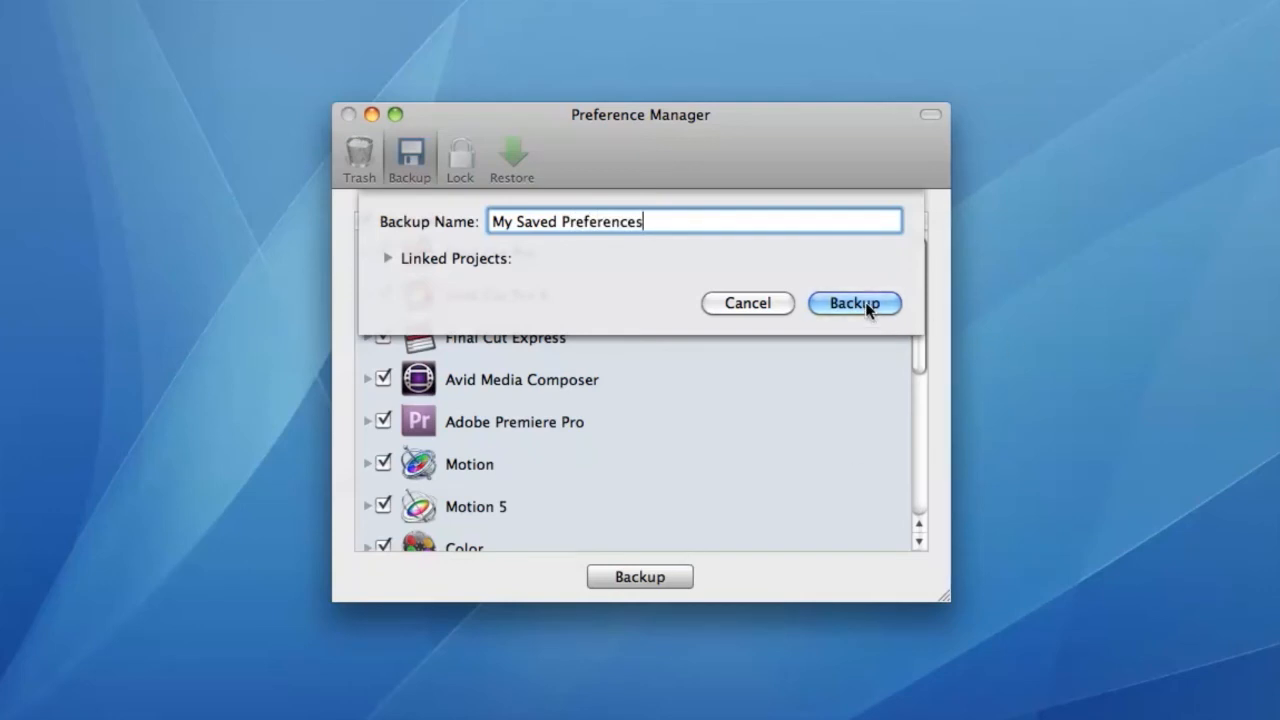
{"action": "left_click", "coordinate": [853, 303]}
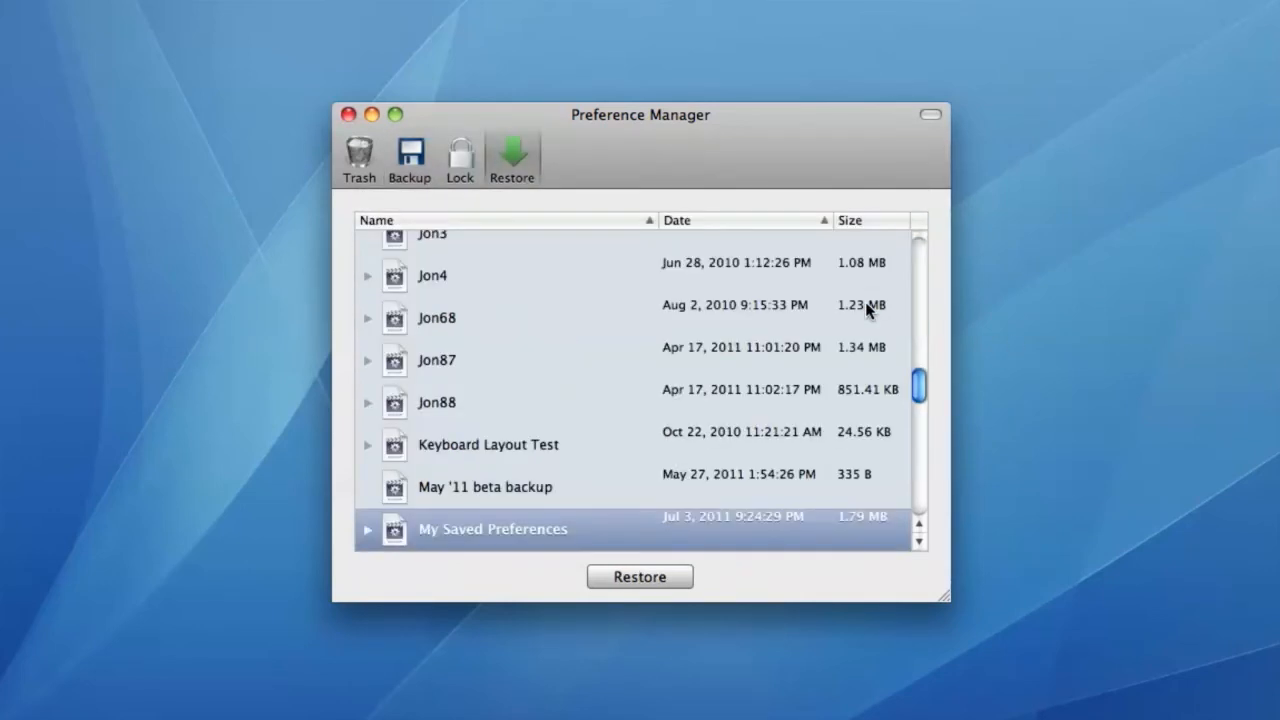
{"action": "scroll", "scroll_direction": "down", "scroll_amount": 3}
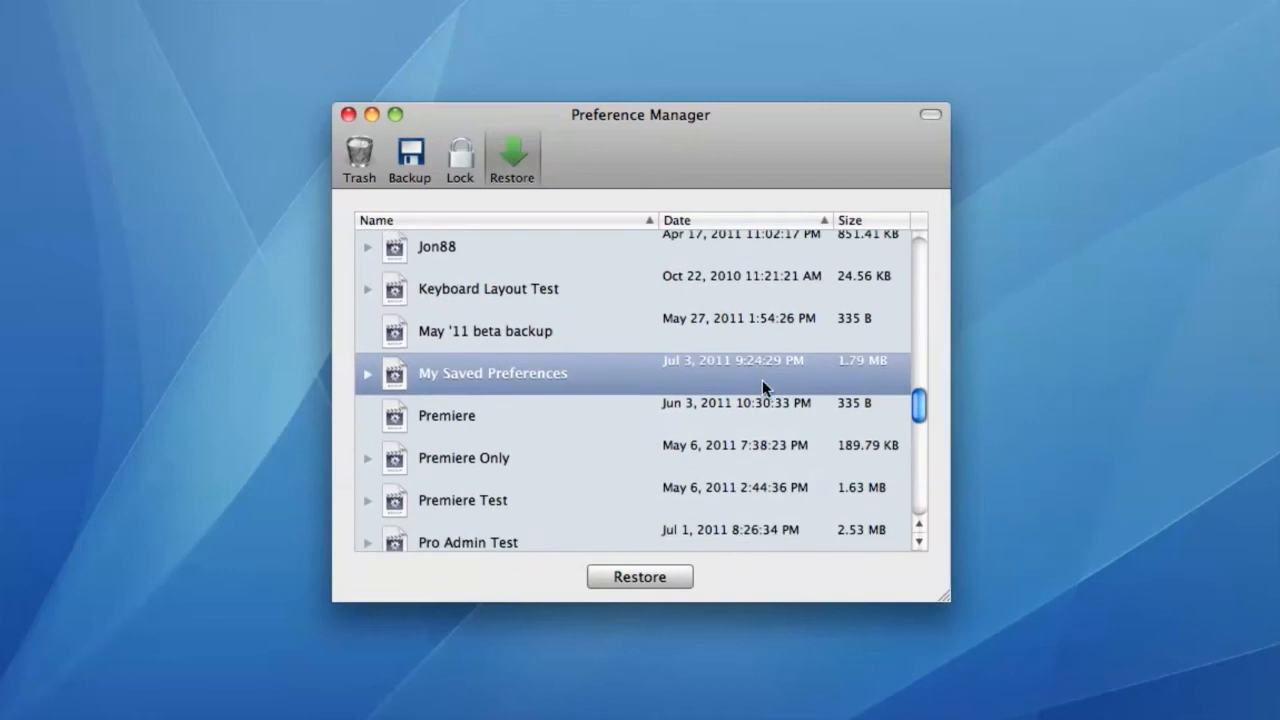
{"action": "scroll", "scroll_direction": "down", "scroll_amount": 3}
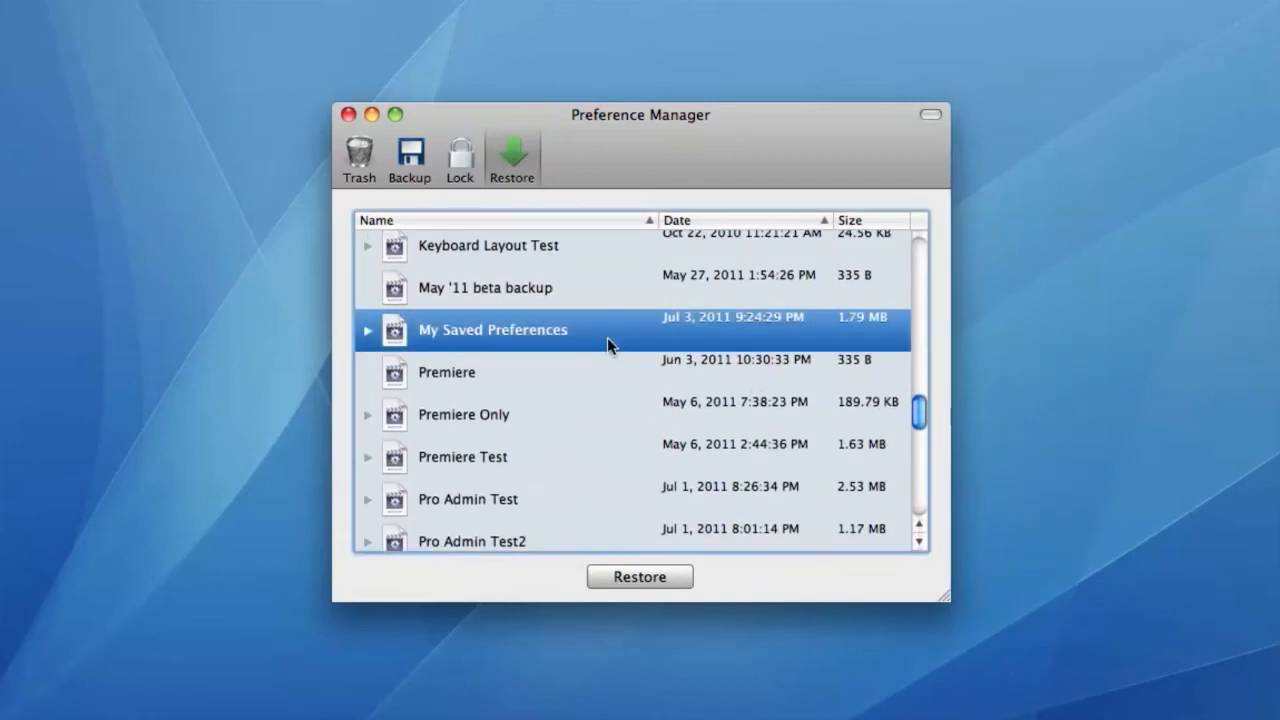
{"action": "mouse_move", "coordinate": [372, 337]}
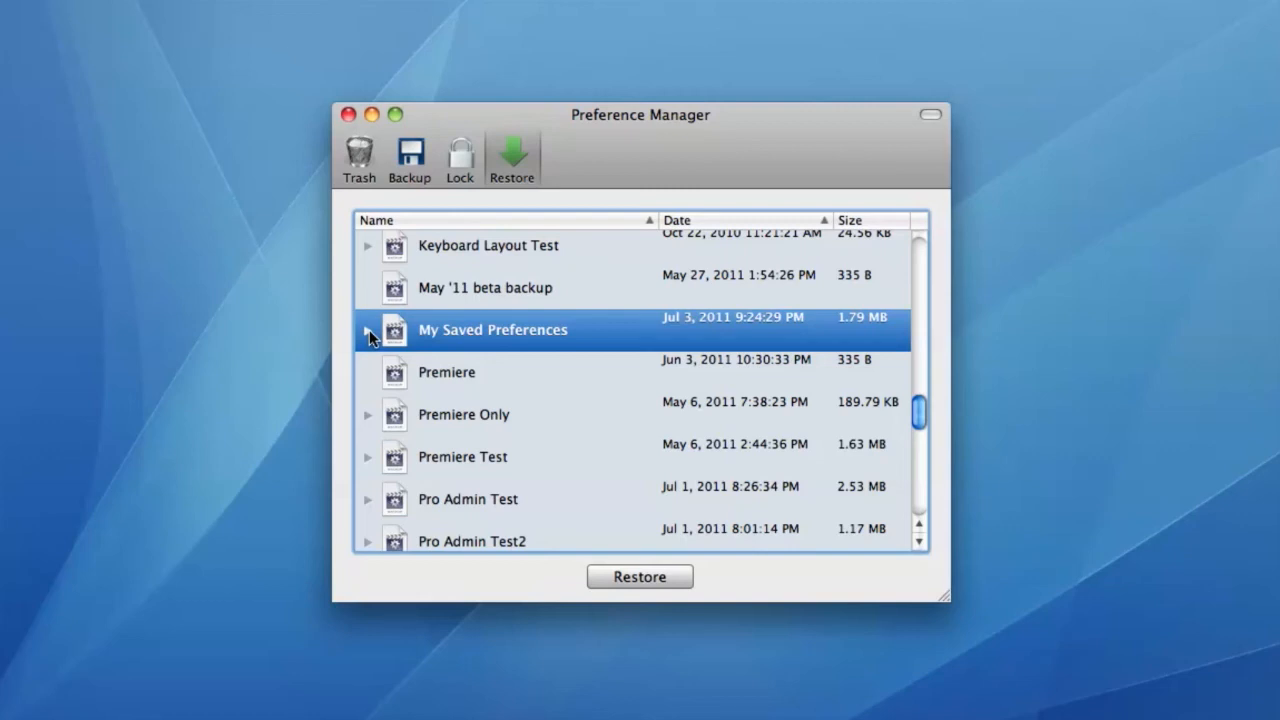
Restore 'My Saved Preferences' without Final Cut Pro's Keyboard Layouts, Custom Settings and Plugins, confirming the overwrite
{"action": "left_click", "coordinate": [368, 330]}
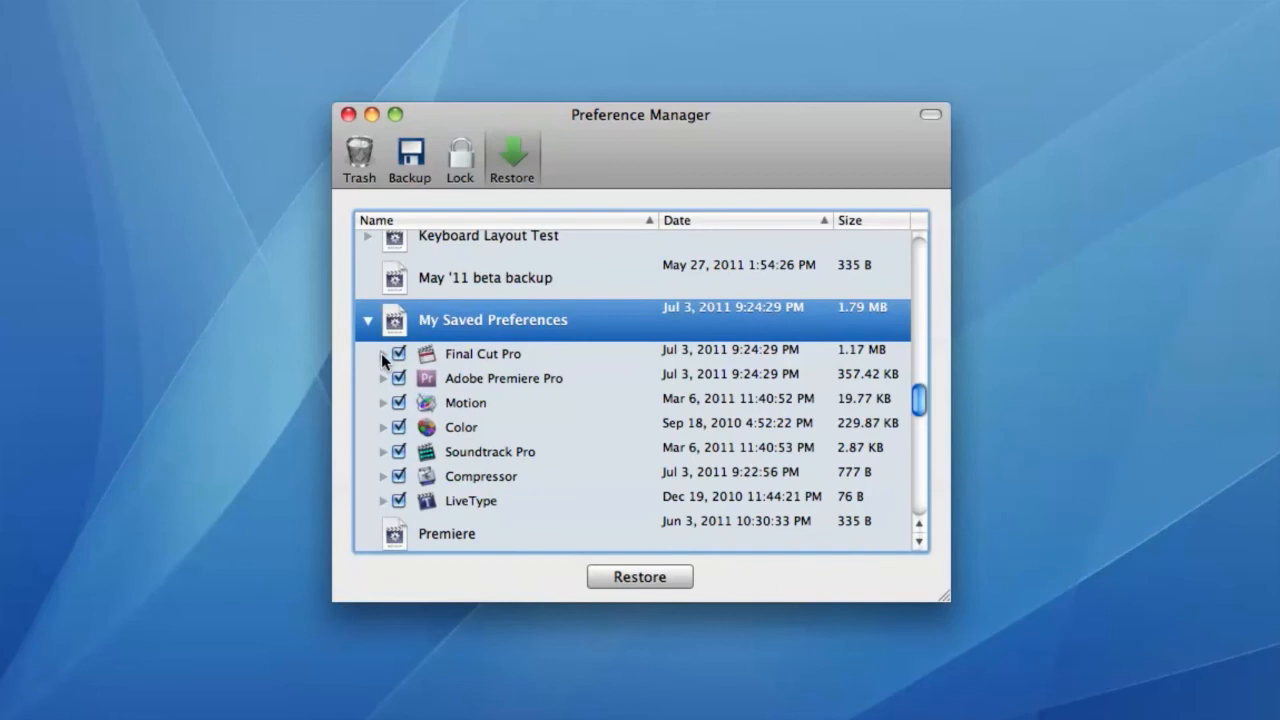
{"action": "left_click", "coordinate": [383, 353]}
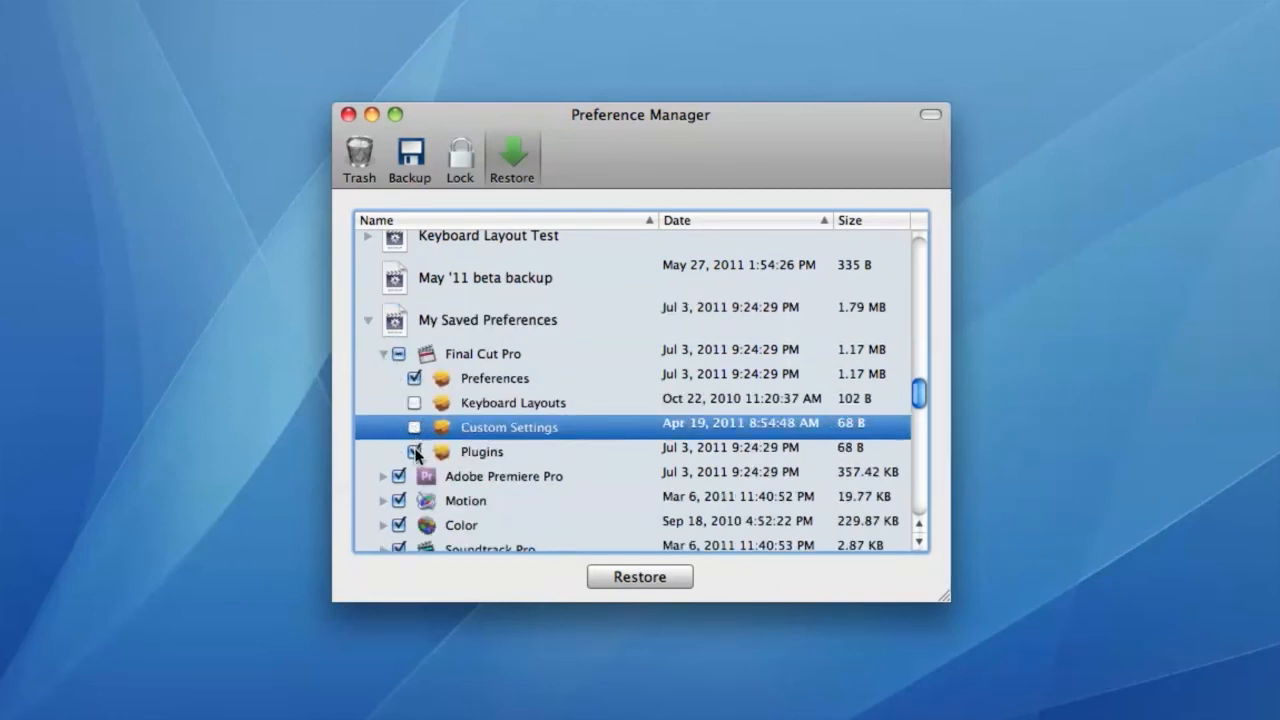
{"action": "left_click", "coordinate": [480, 451]}
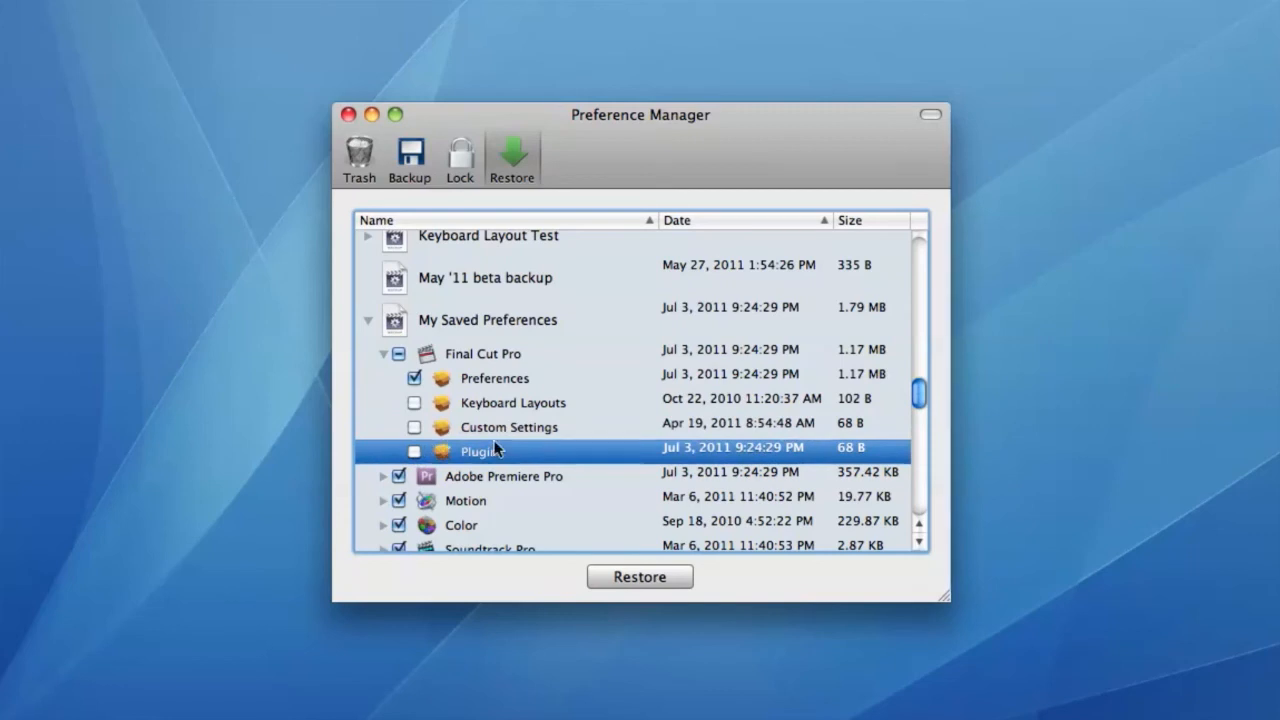
{"action": "mouse_move", "coordinate": [615, 575]}
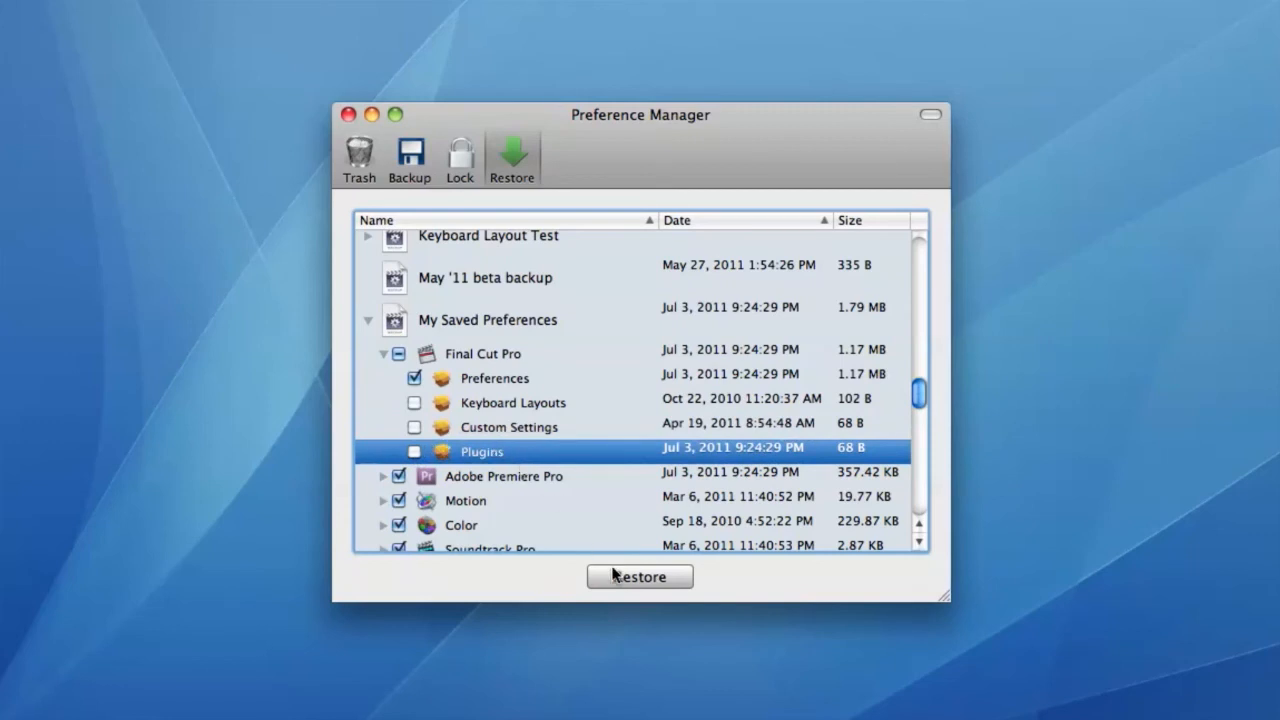
{"action": "left_click", "coordinate": [639, 576]}
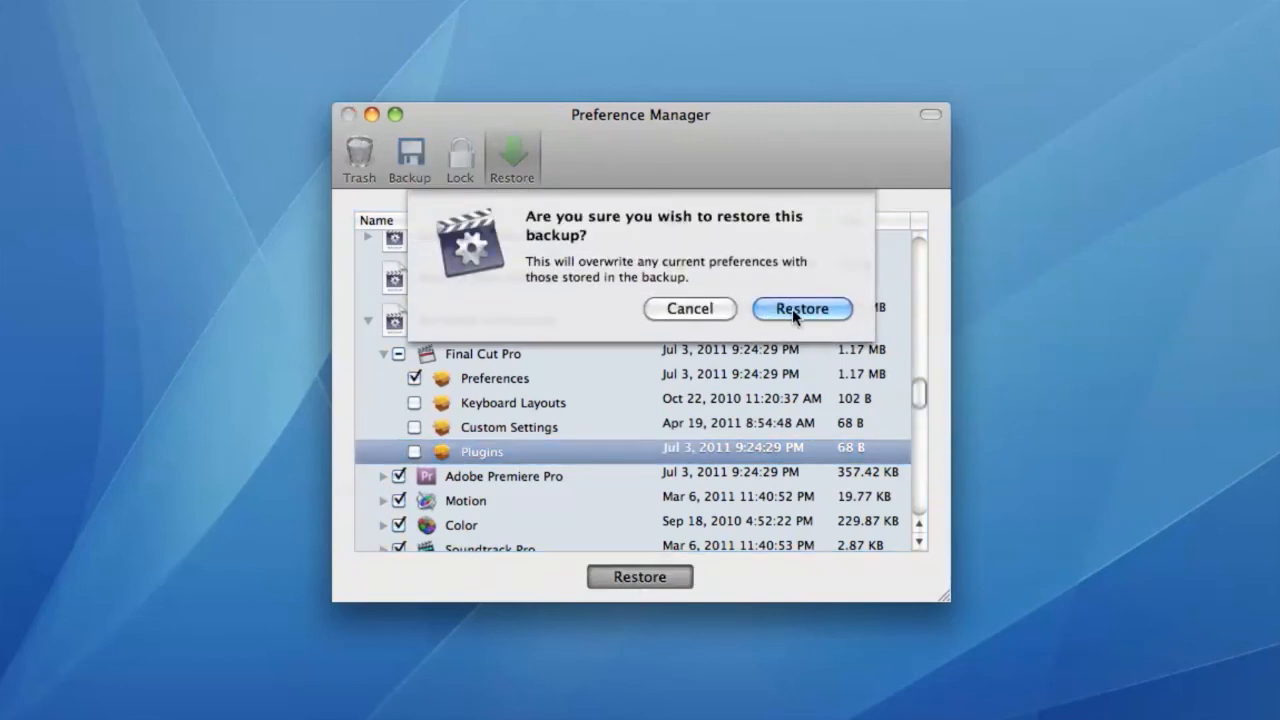
{"action": "left_click", "coordinate": [801, 308]}
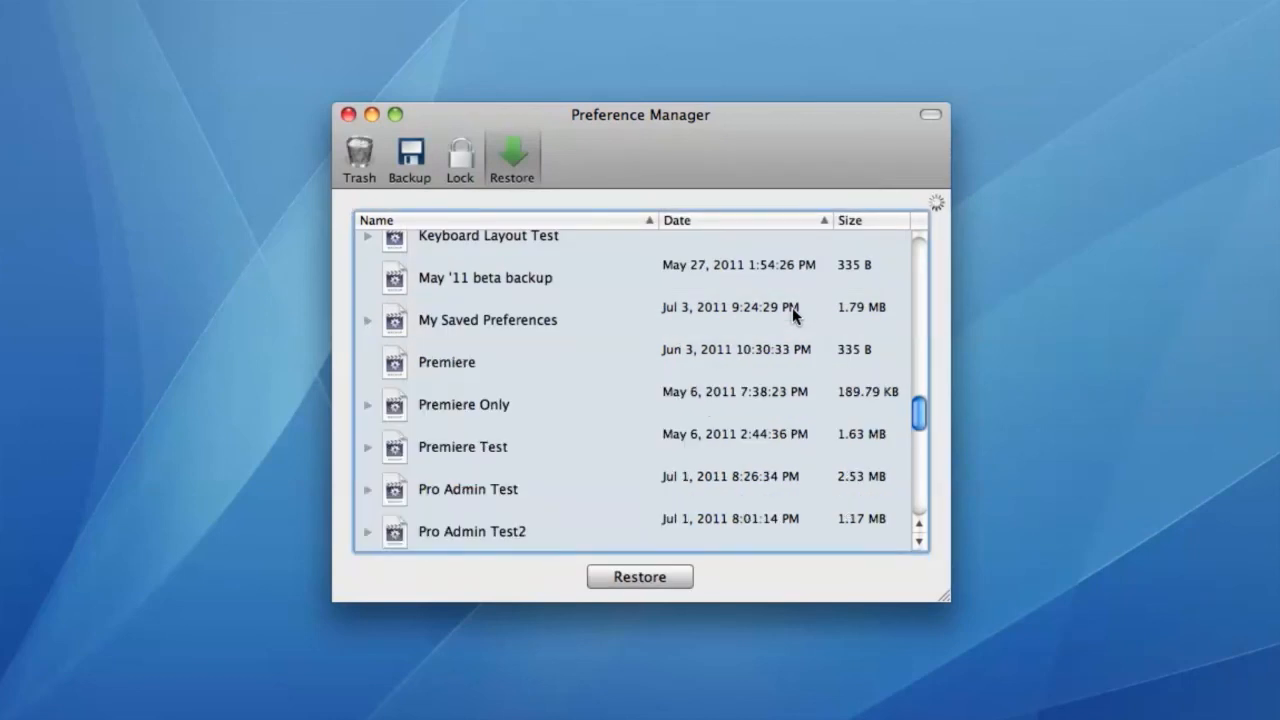